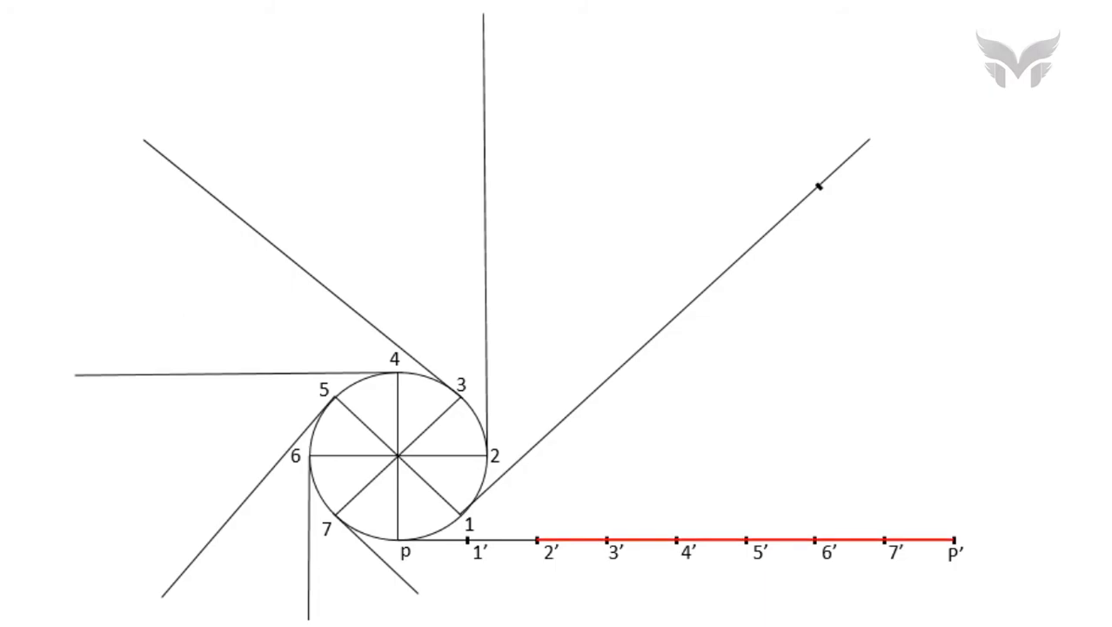
Mark the 2'–P' length on the tangent at point 2, highlighting point 3 next.
left_click(486, 456)
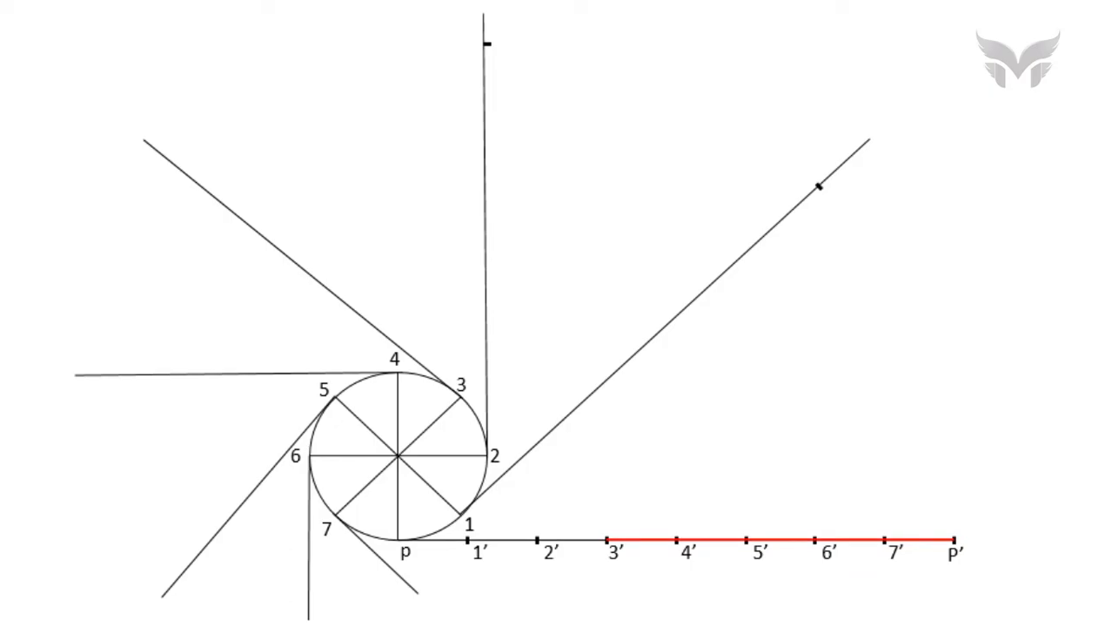
left_click(460, 395)
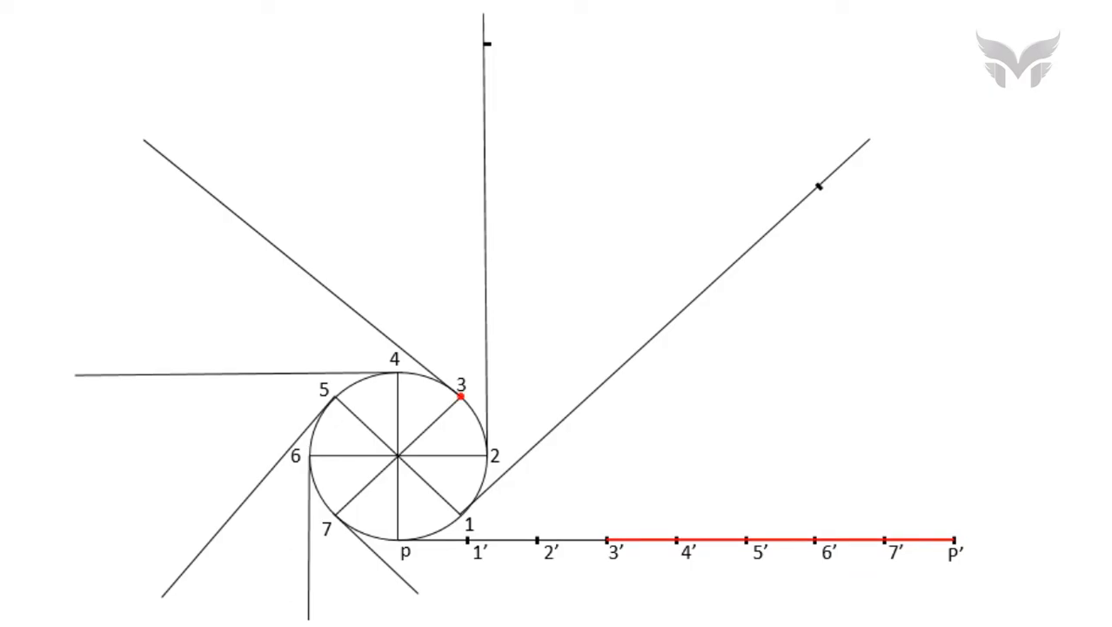